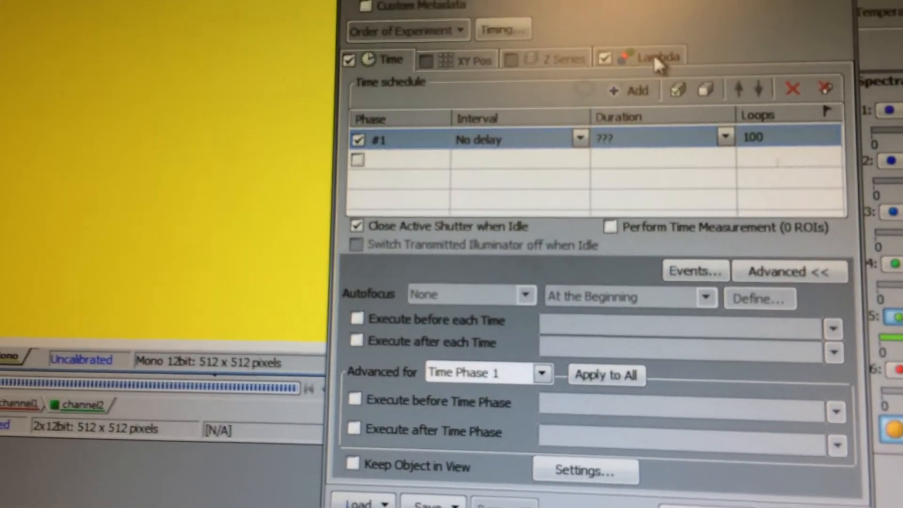
# - Show the Lambda channel setup with channel1 red and channel2 green, both enabled
pyautogui.click(651, 56)
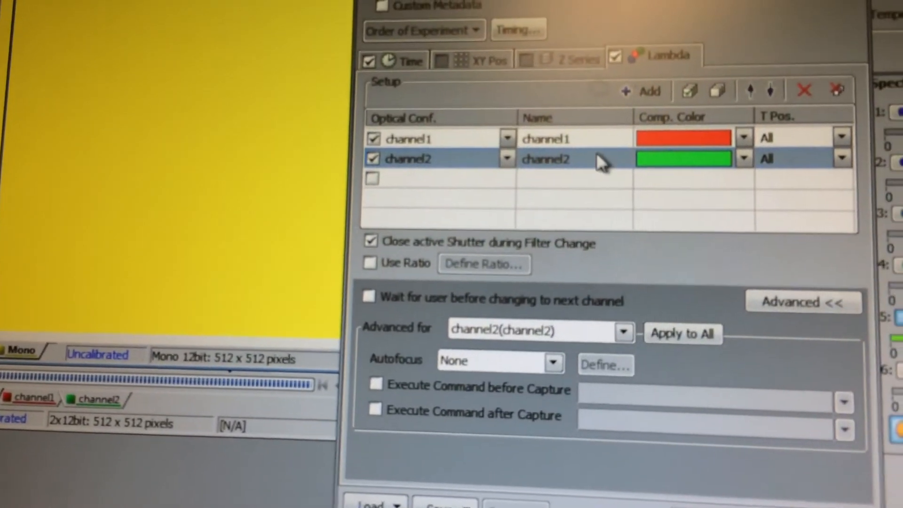